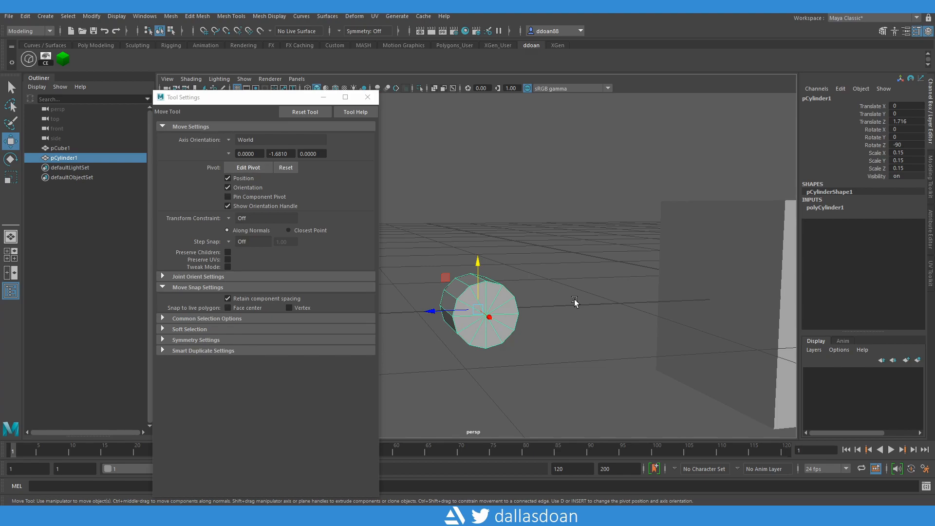
In Maya, select the cylinder's top vertices and vertex-snap them level with one vertex
{"action": "right_click", "coordinate": [487, 316]}
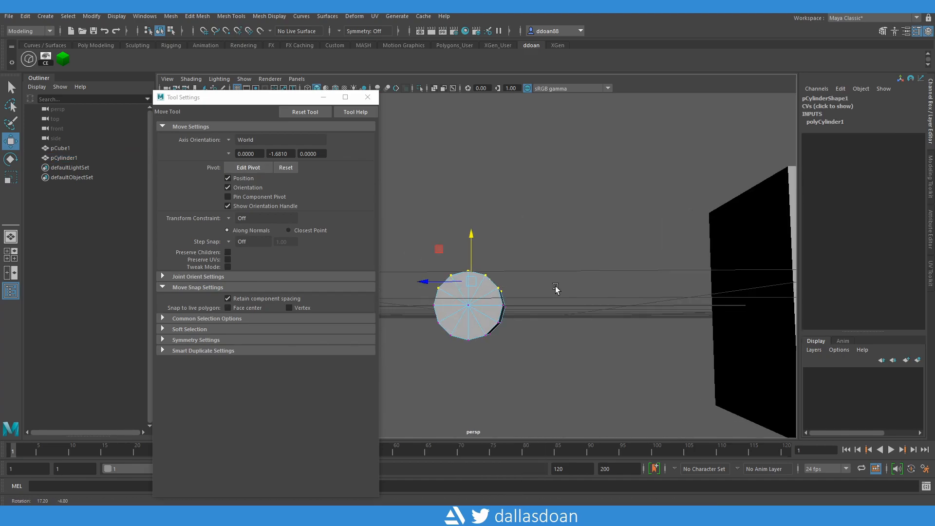
{"action": "left_click", "coordinate": [248, 168]}
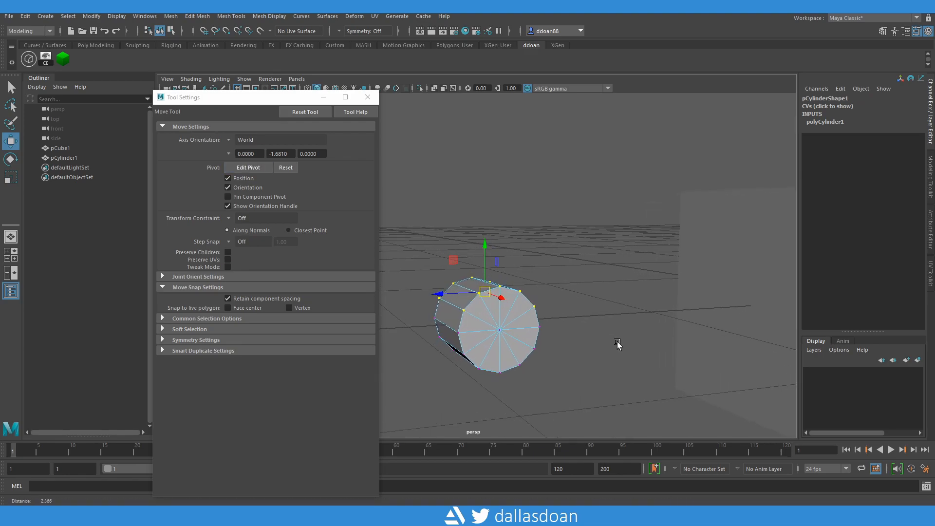
{"action": "left_click", "coordinate": [248, 167]}
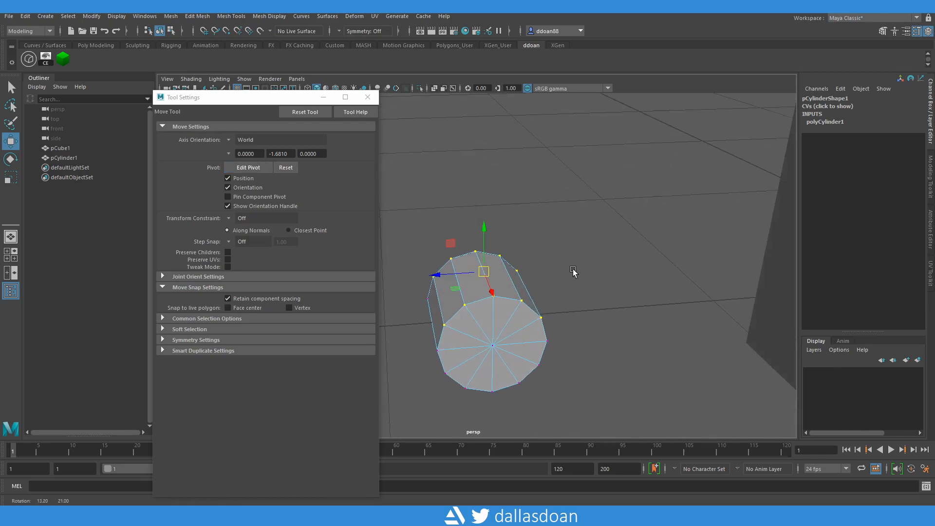
{"action": "left_click_drag", "start_coordinate": [572, 271], "coordinate": [572, 265]}
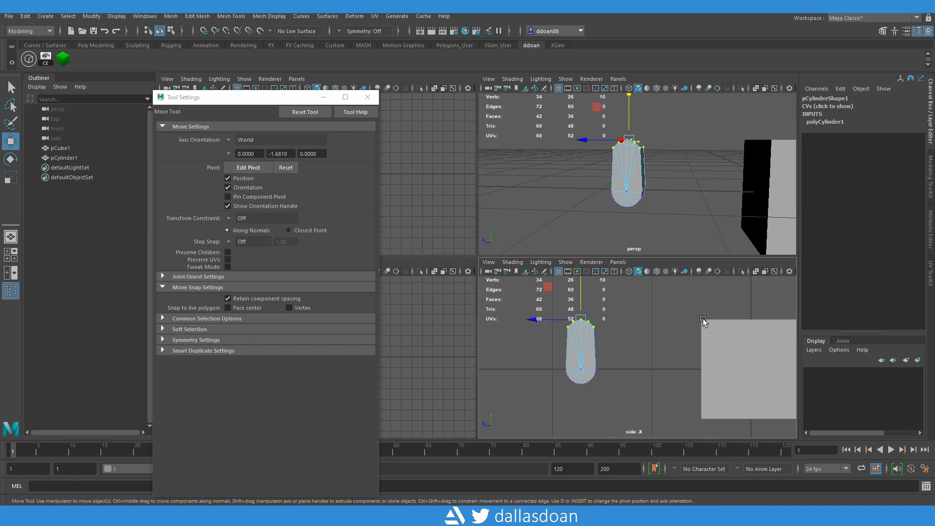
{"action": "mouse_move", "coordinate": [640, 313]}
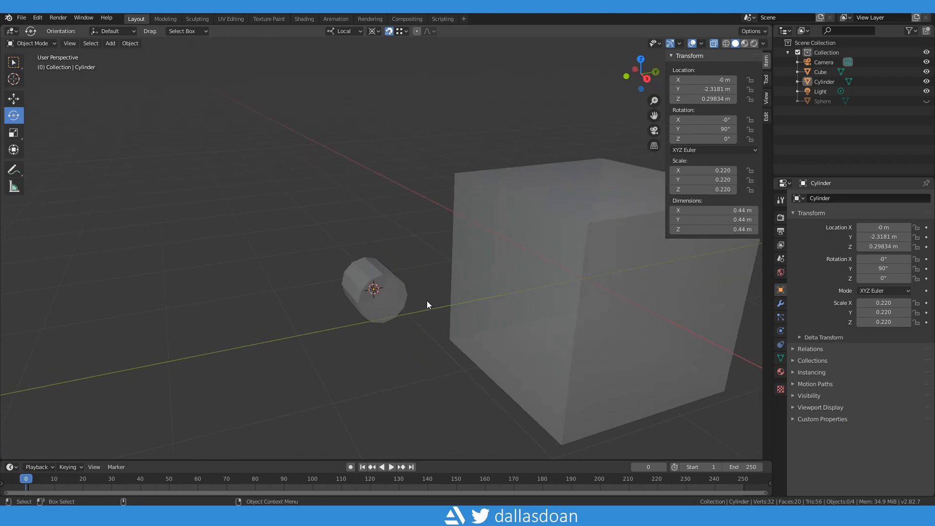
Put the Blender cylinder into Edit Mode with Tab
{"action": "key", "text": "Tab"}
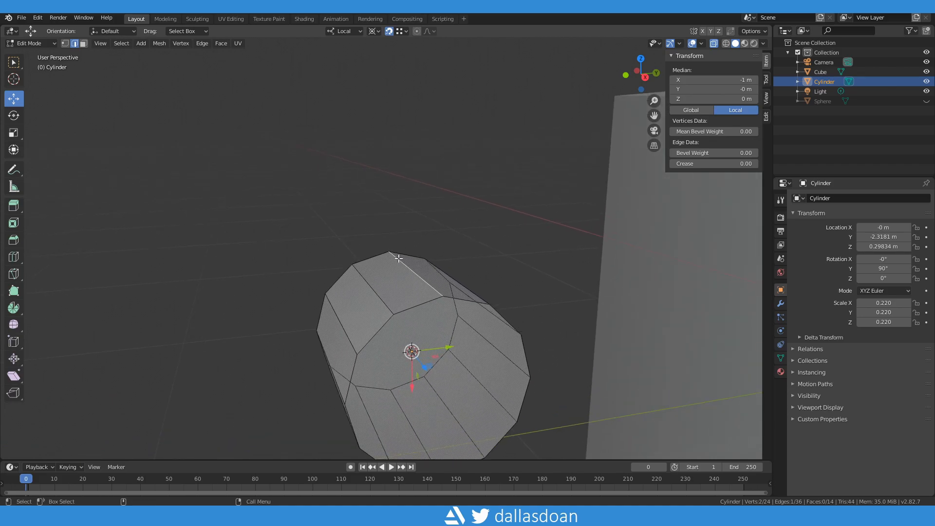
{"action": "mouse_move", "coordinate": [215, 52]}
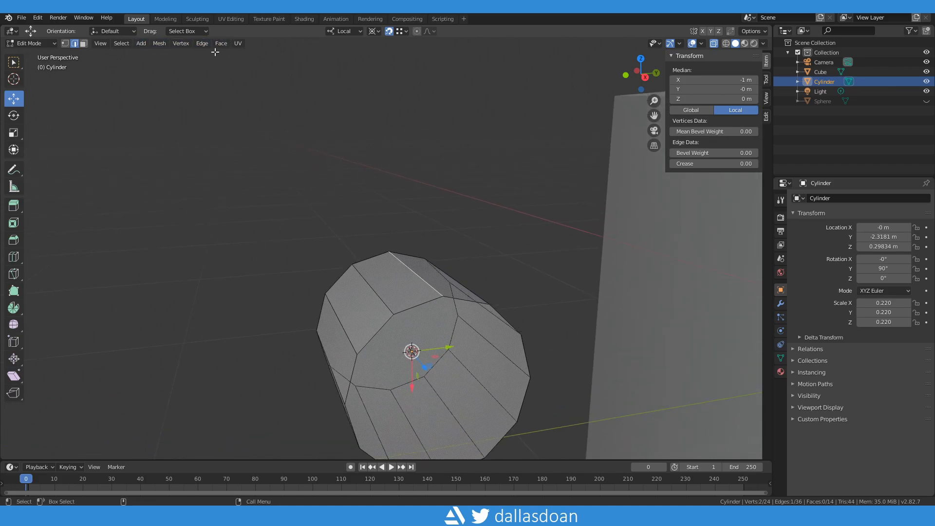
Snap the 3D cursor to the selected top vertex via Mesh > Snap > Cursor to Selected
{"action": "left_click", "coordinate": [159, 43]}
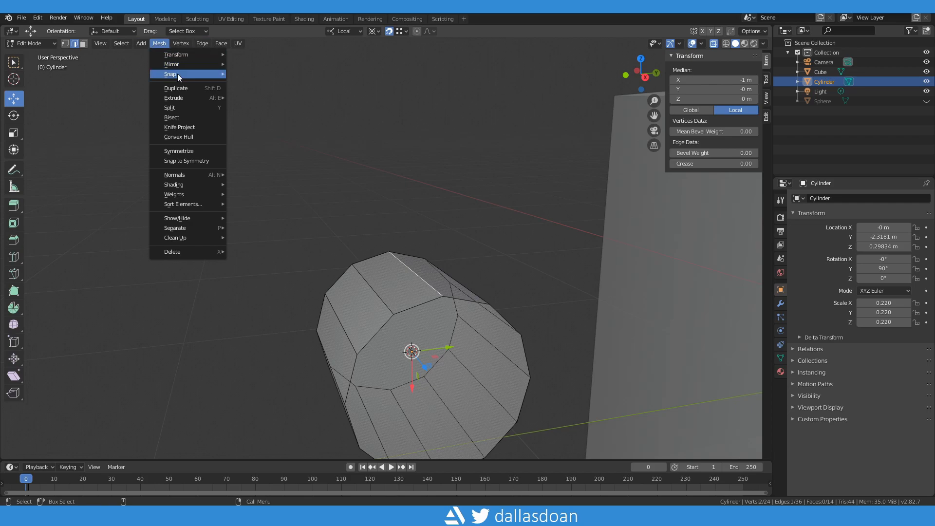
{"action": "mouse_move", "coordinate": [172, 73]}
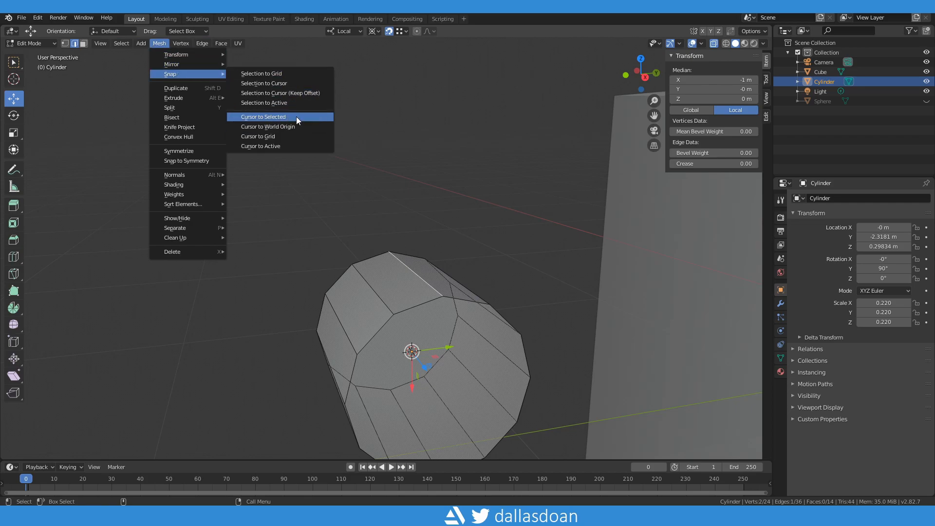
{"action": "left_click", "coordinate": [263, 116]}
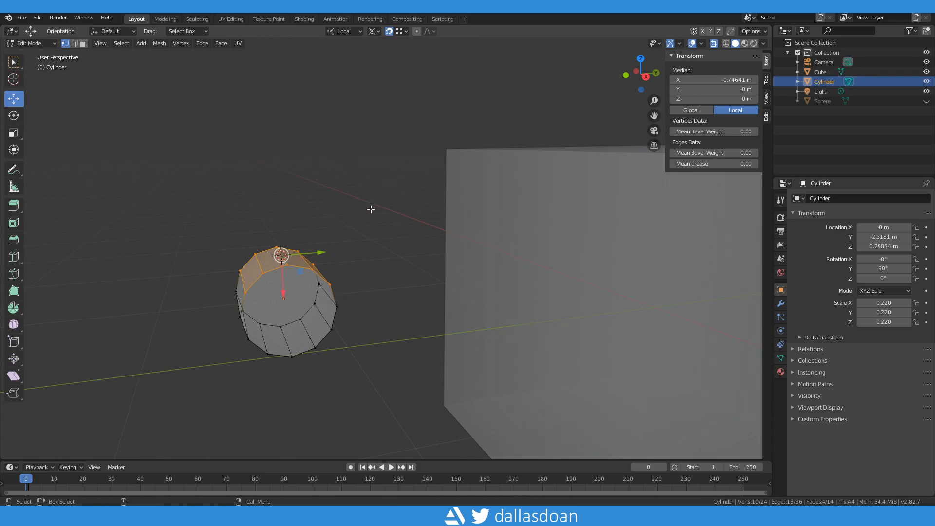
Toggle Quad View to show top, front, right and perspective panes
{"action": "key", "text": "ctrl+alt+q"}
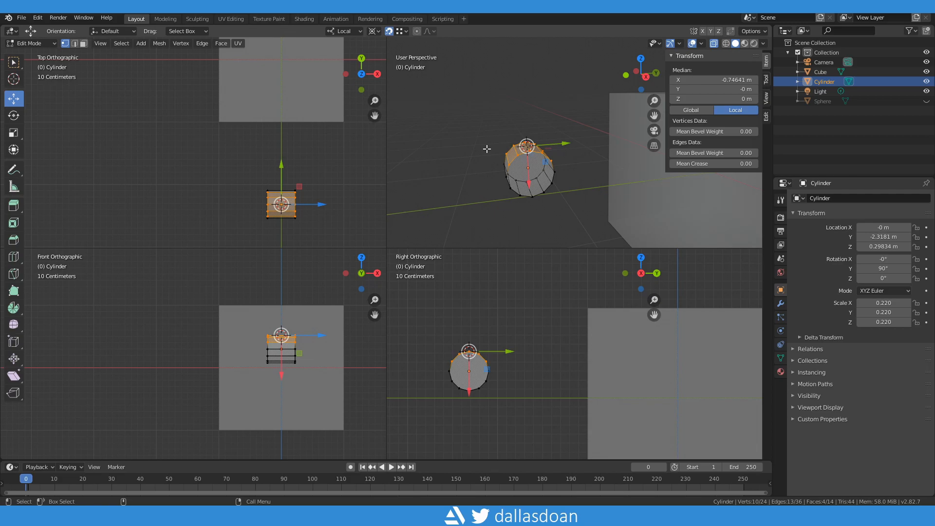
{"action": "mouse_move", "coordinate": [369, 38]}
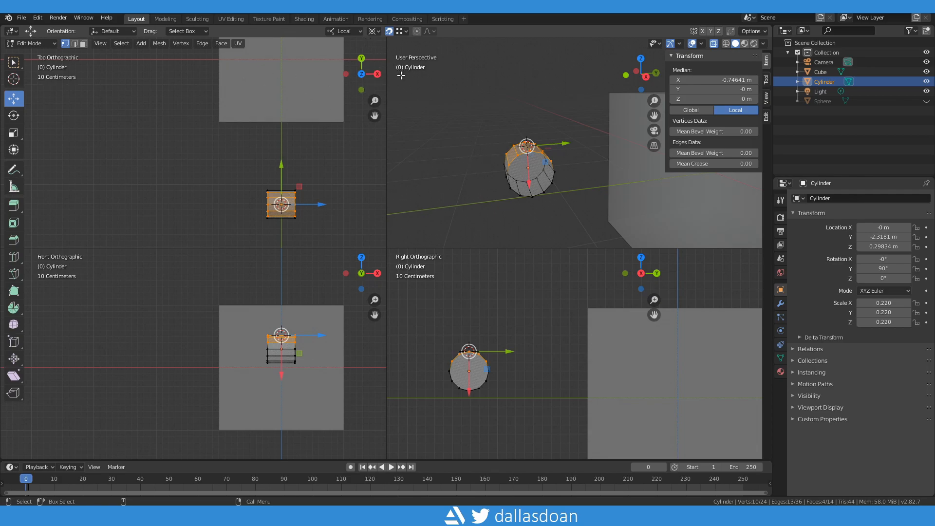
Change the transform pivot point and enable the snap magnet
{"action": "left_click", "coordinate": [373, 31]}
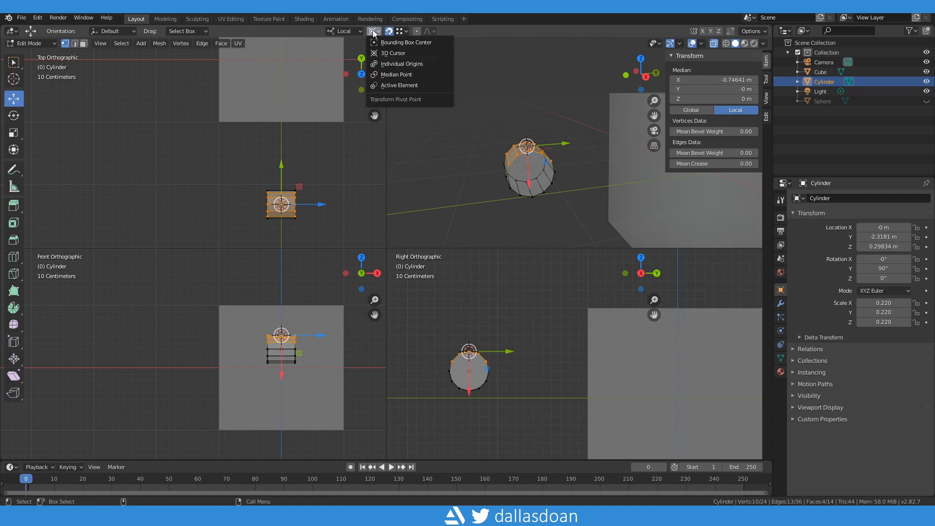
{"action": "mouse_move", "coordinate": [410, 53]}
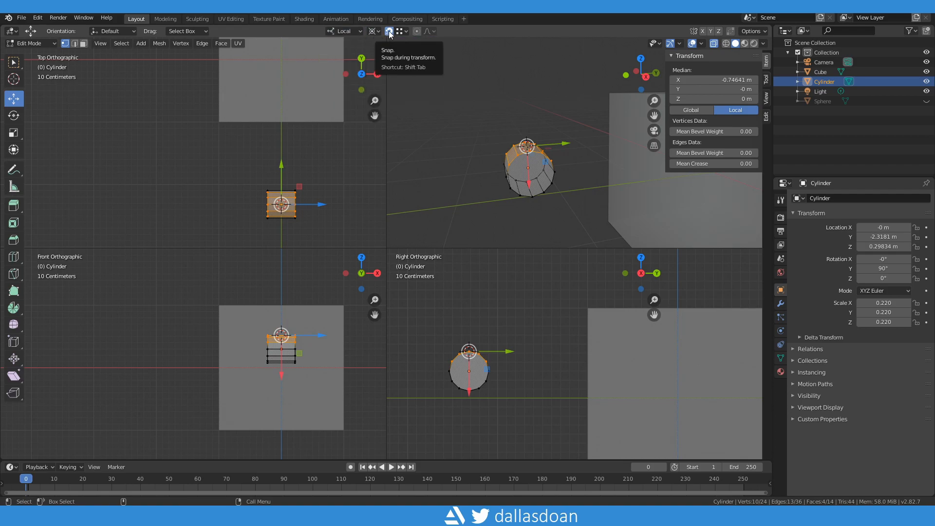
{"action": "left_click", "coordinate": [400, 31]}
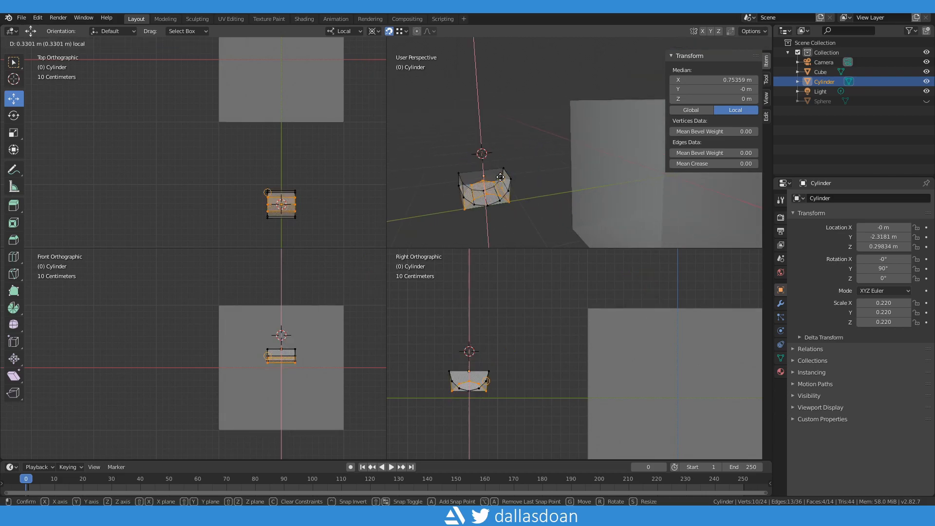
Drag the selected top vertices with snapping until they align flat to one vertex
{"action": "left_click_drag", "start_coordinate": [499, 176], "coordinate": [569, 100]}
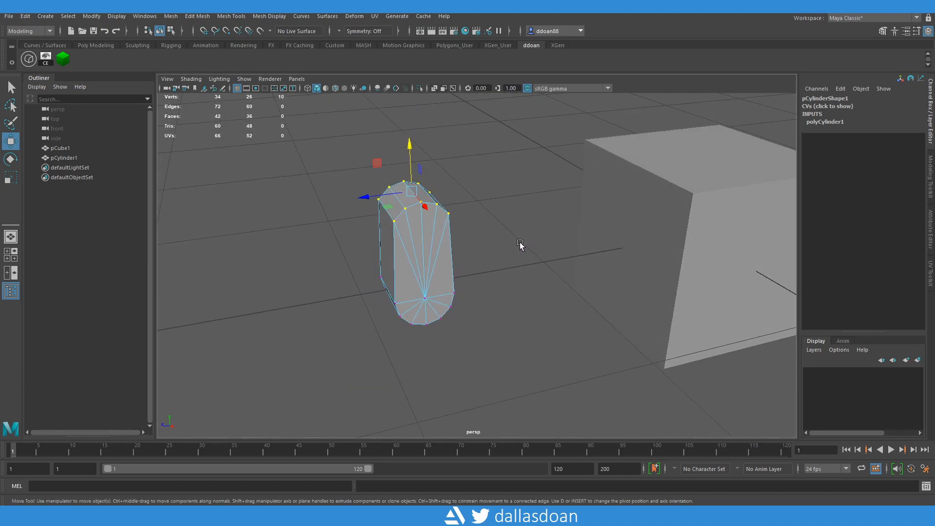
{"action": "mouse_move", "coordinate": [520, 239]}
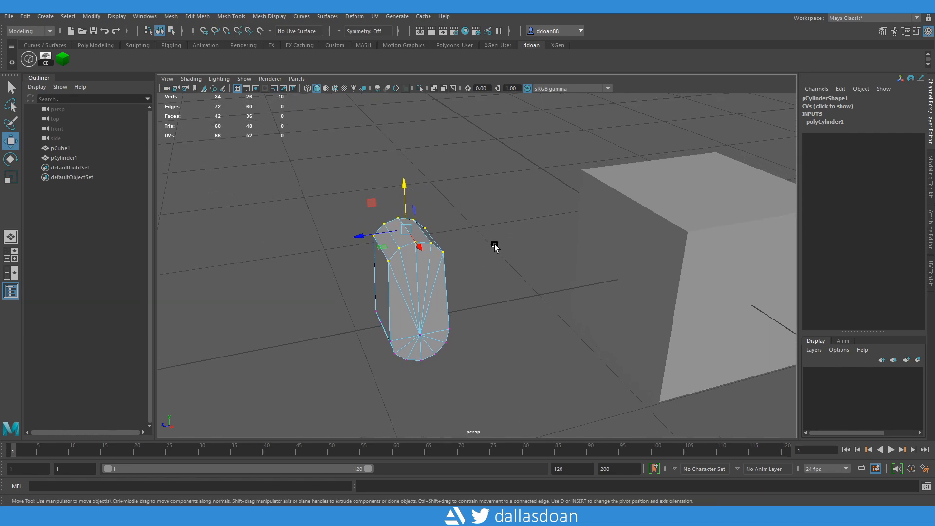
{"action": "left_click_drag", "start_coordinate": [495, 245], "coordinate": [465, 205]}
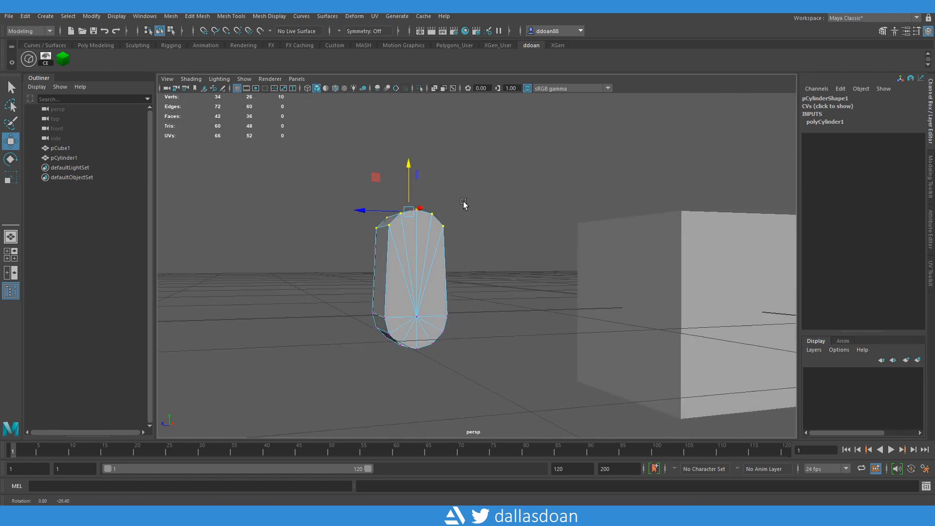